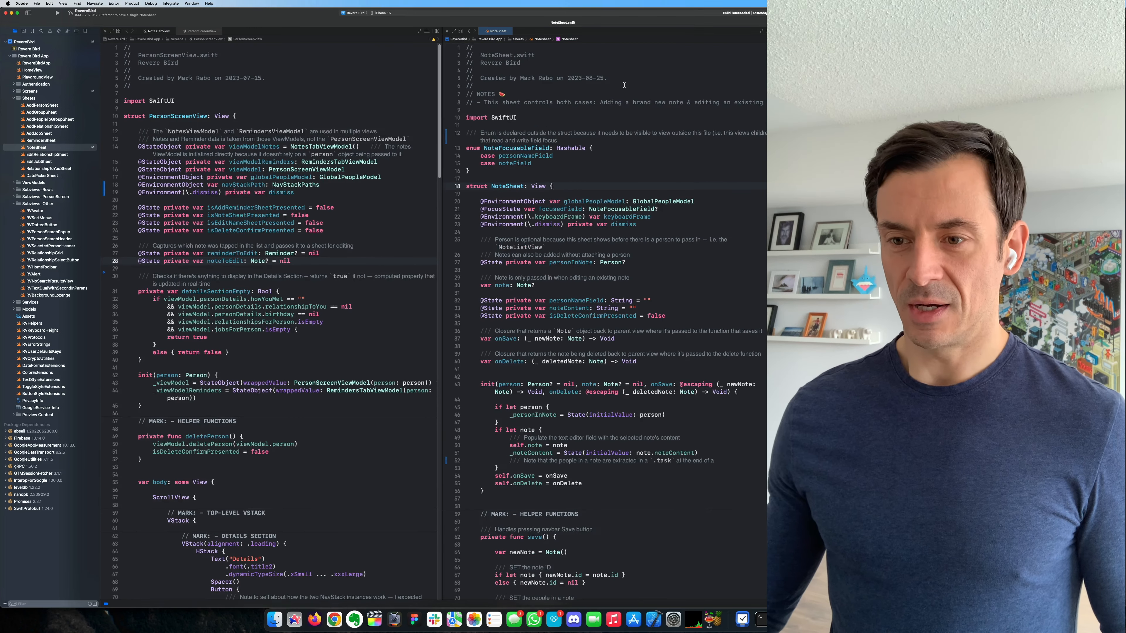
Scroll the Xcode view while the app launches to its People screen in the simulator
scroll("down", 3)
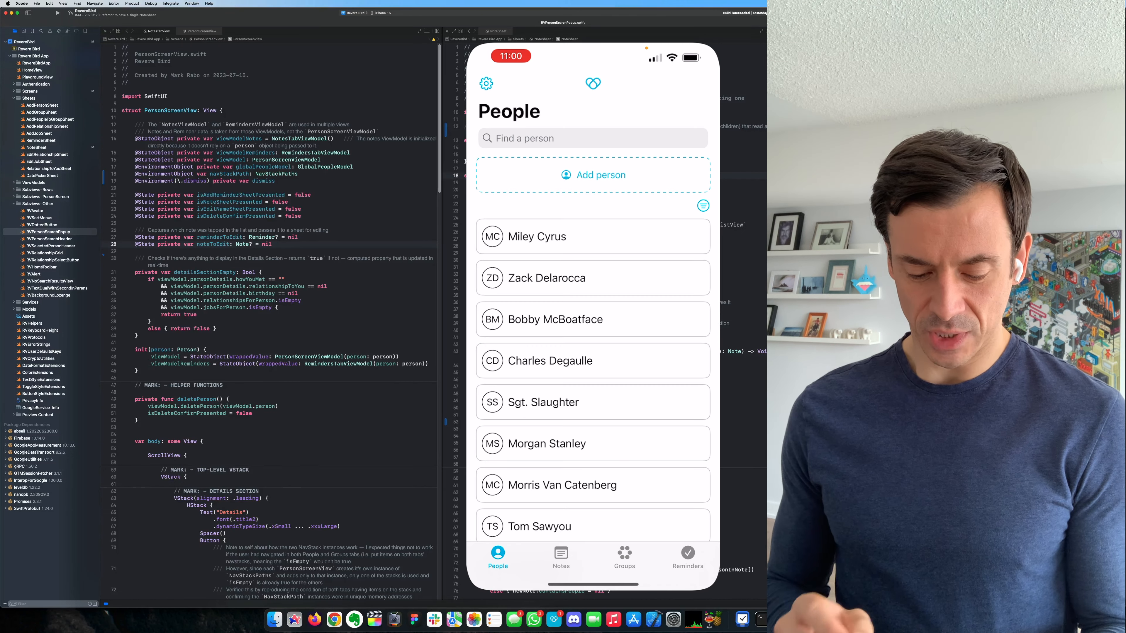
Start a new note, filter people with "Mi" down to Miley Cyrus, then cancel back to Notes
left_click(592, 175)
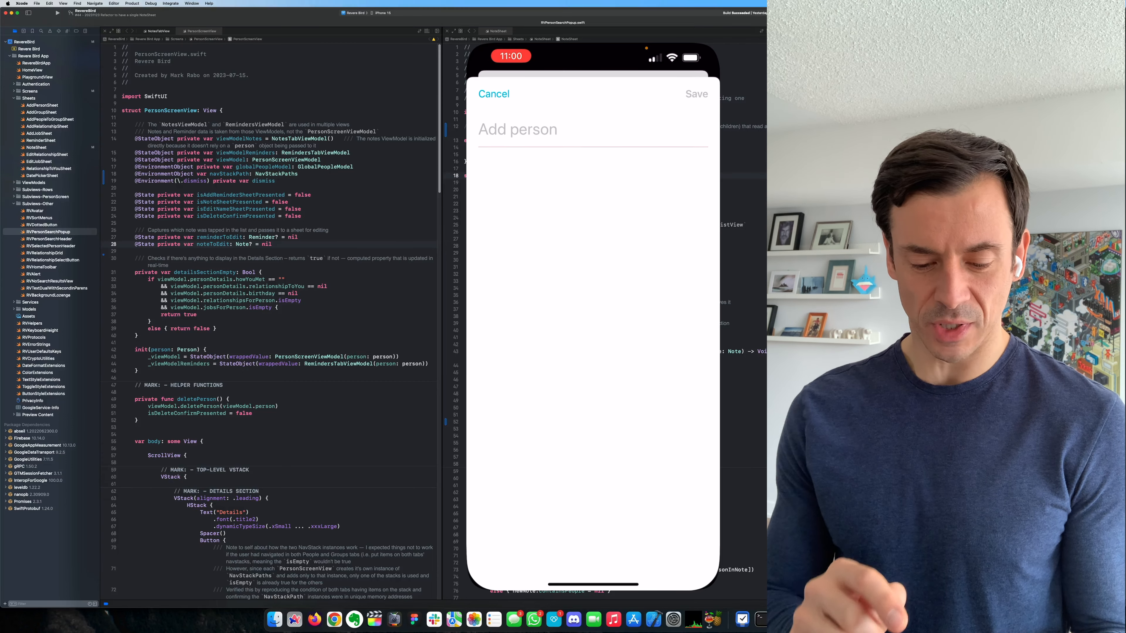
left_click(518, 129)
type("M")
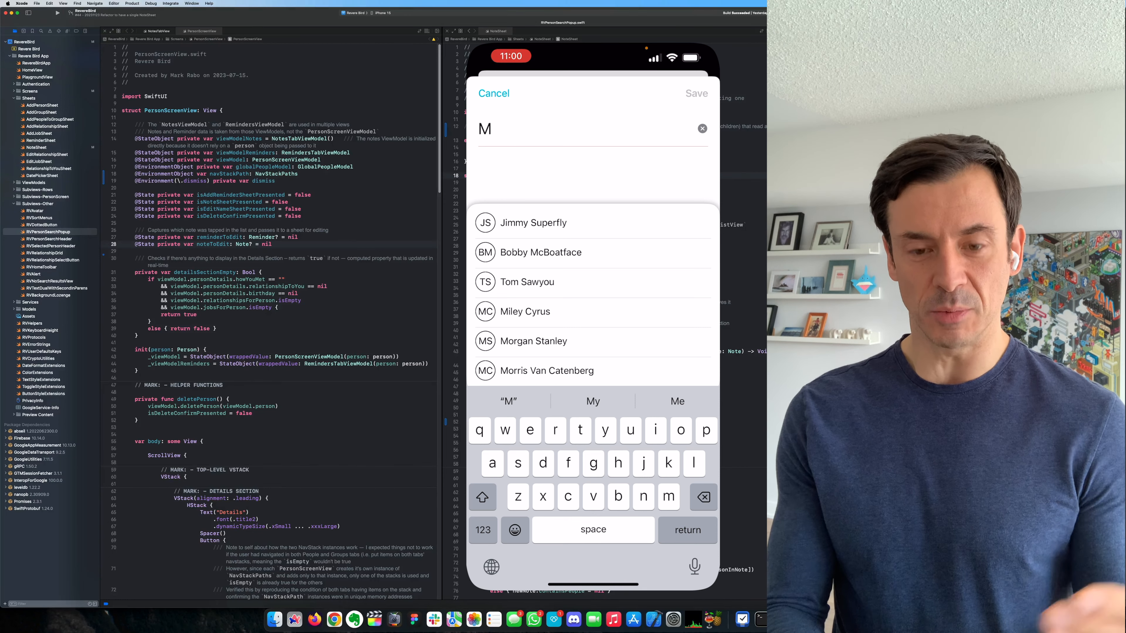
type("i")
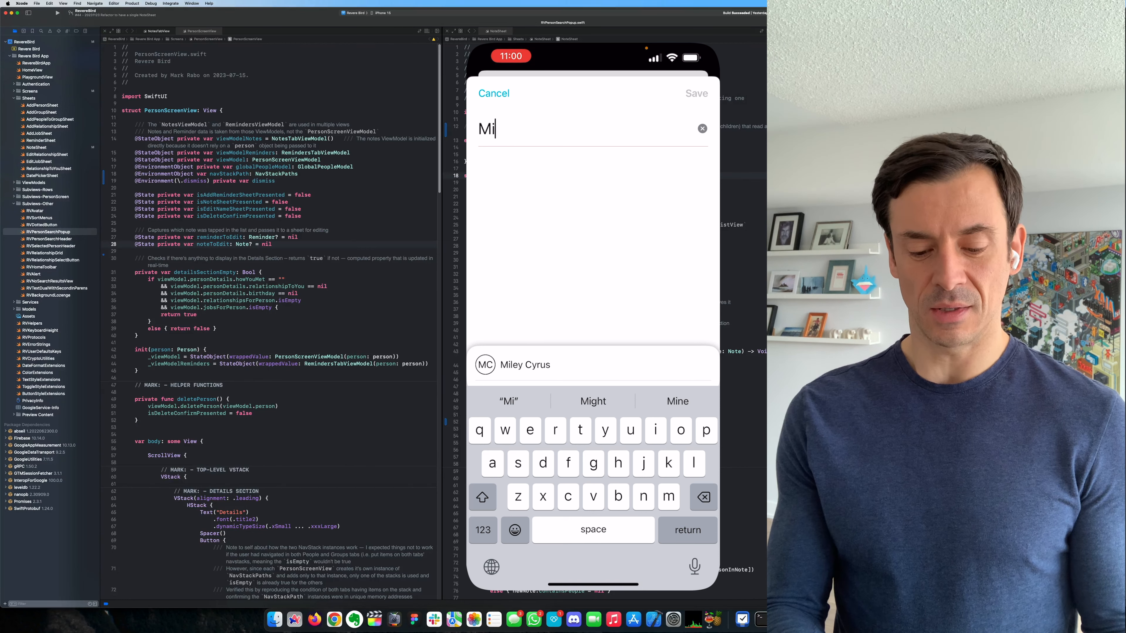
left_click(524, 364)
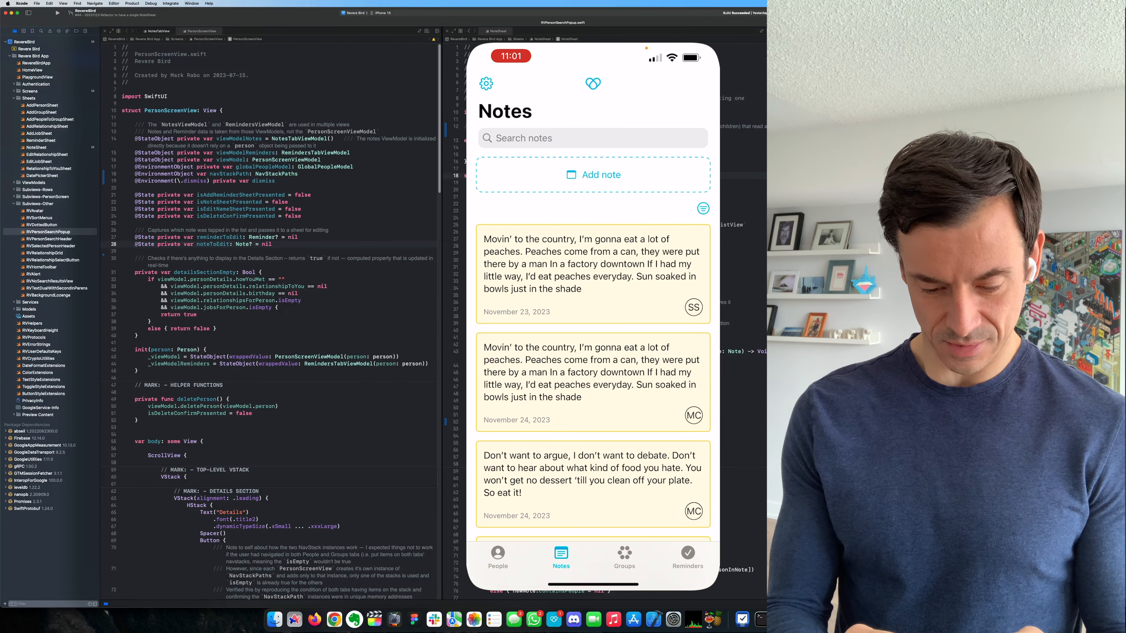
Start a new note, attach Bobby McBoatface from the matches, then clear him from the person field
left_click(590, 372)
type("M")
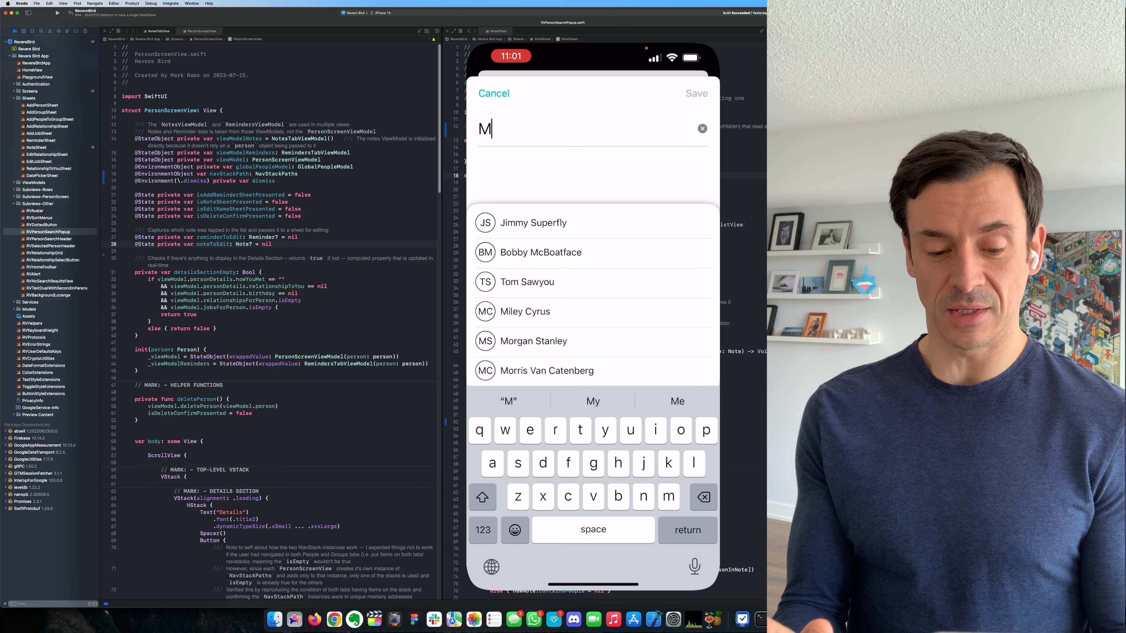
left_click(540, 253)
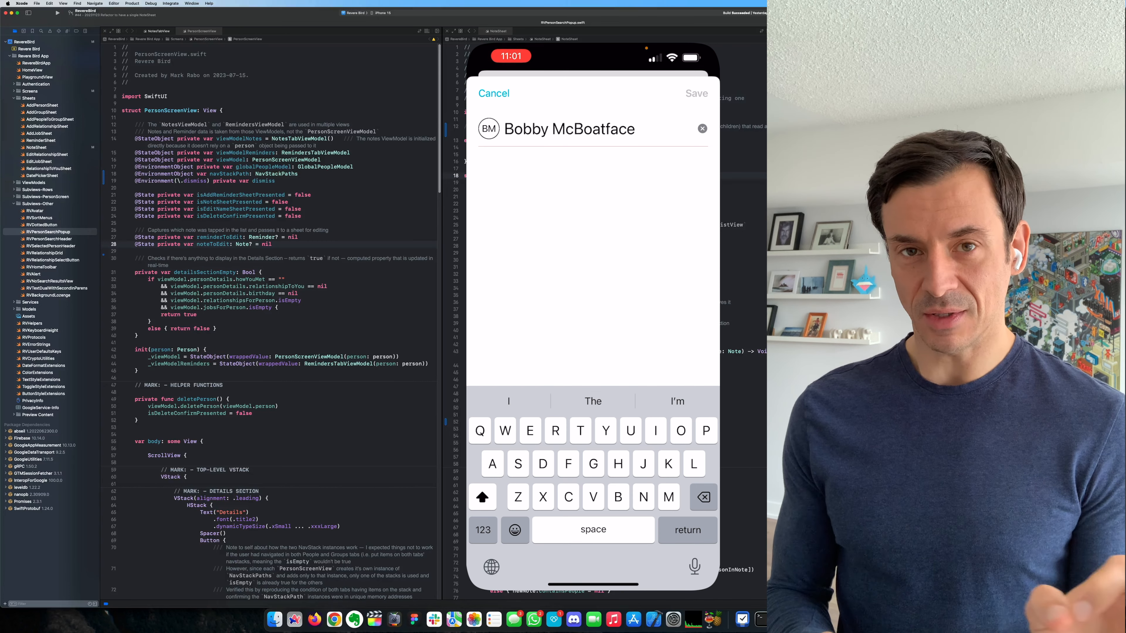
left_click(701, 128)
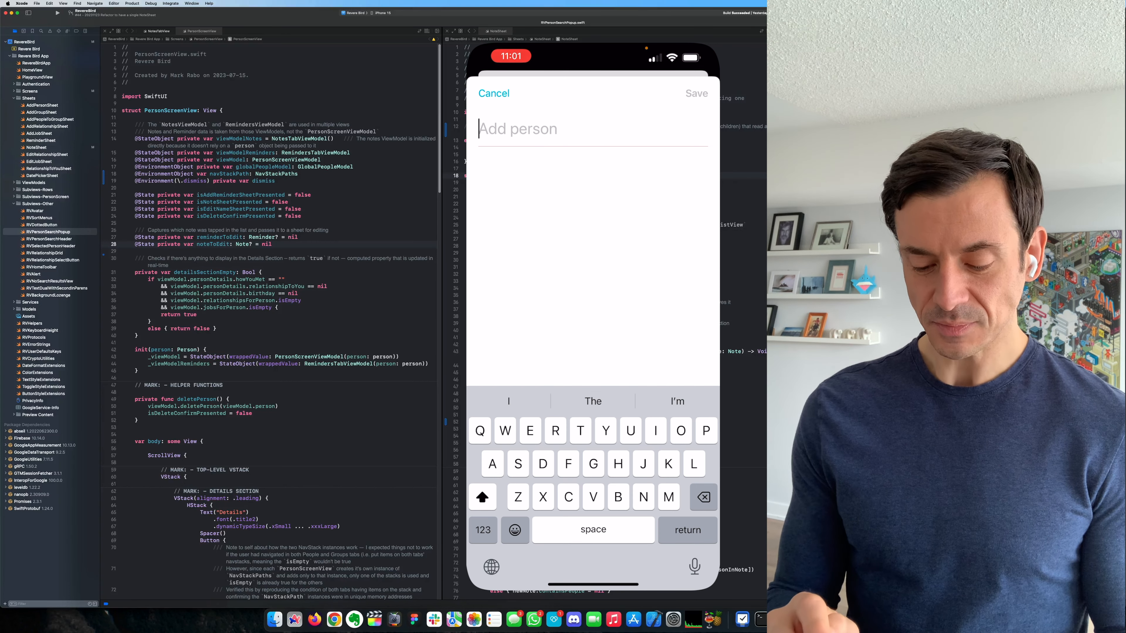
type("M")
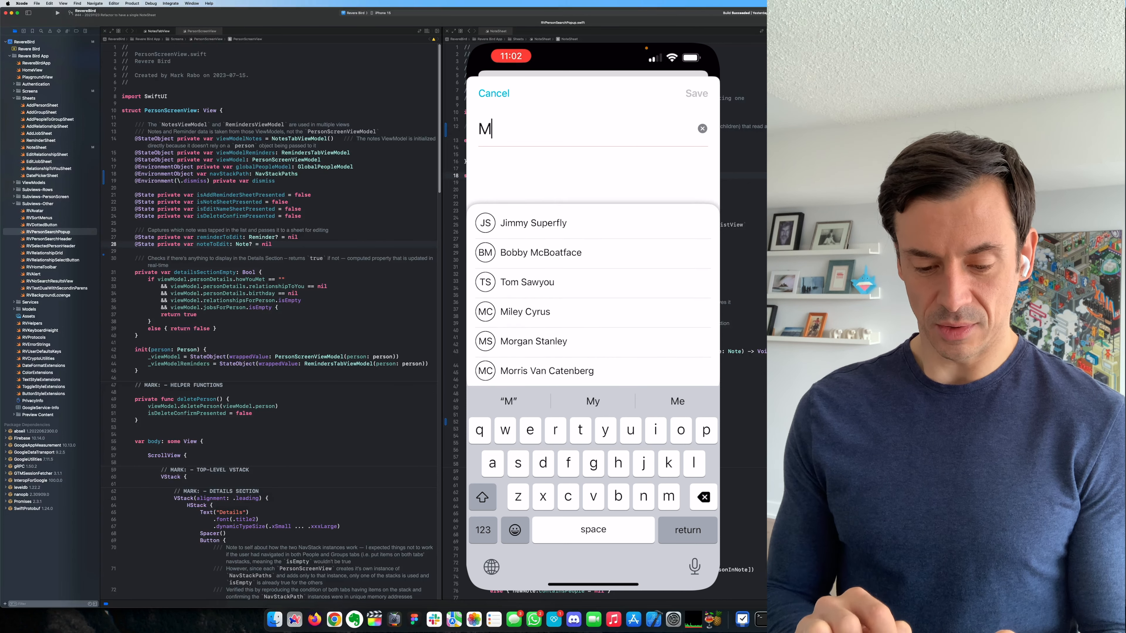
type("o")
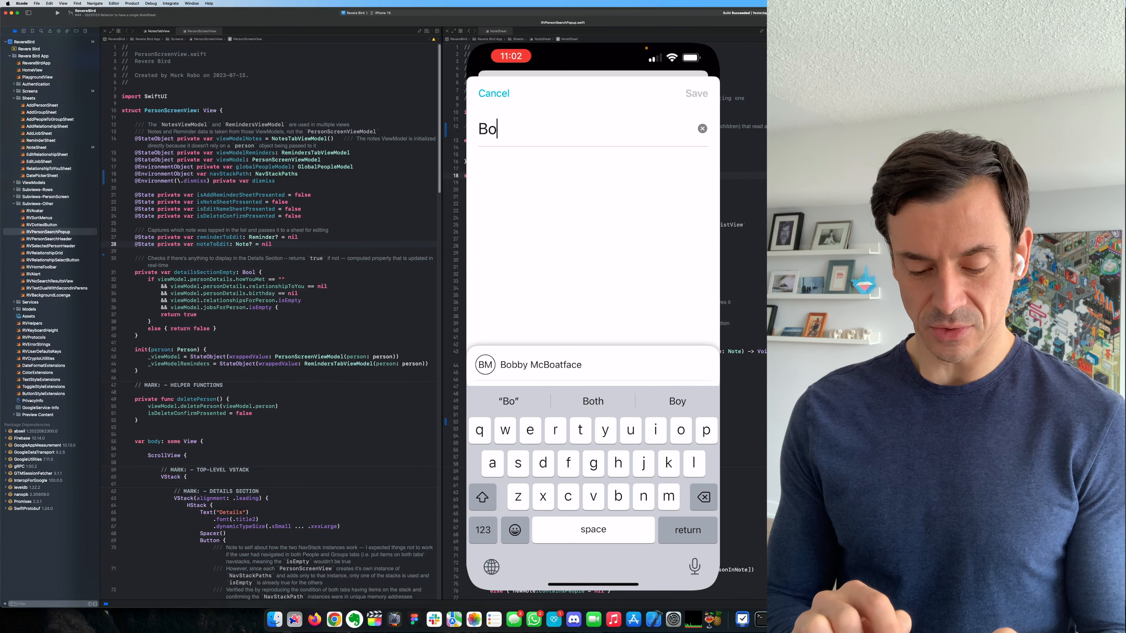
left_click(701, 129)
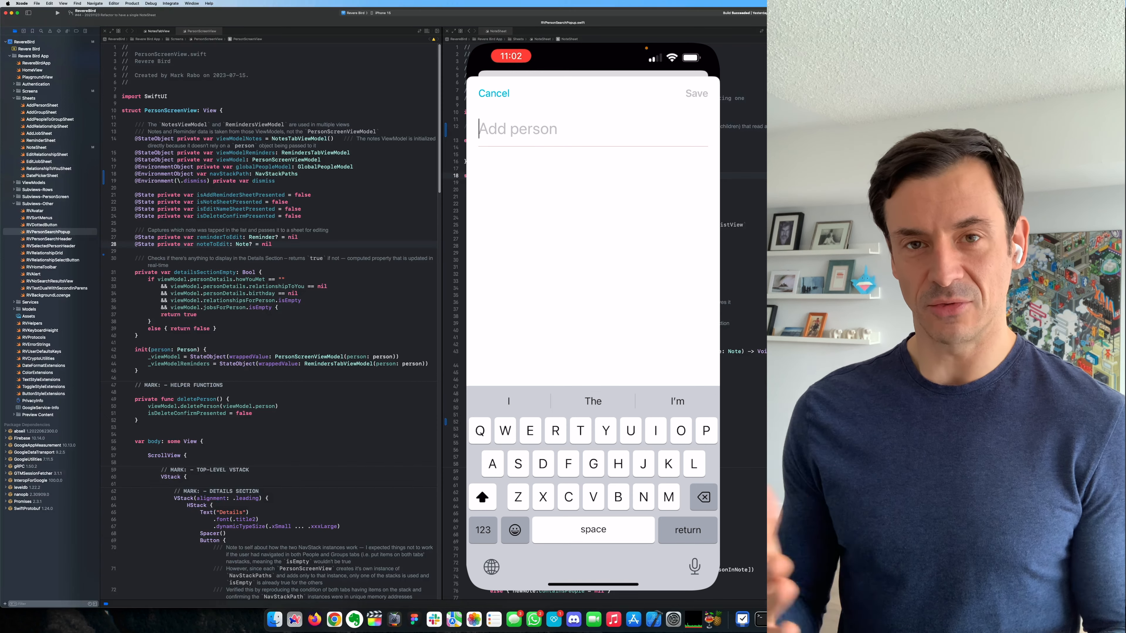
type("M")
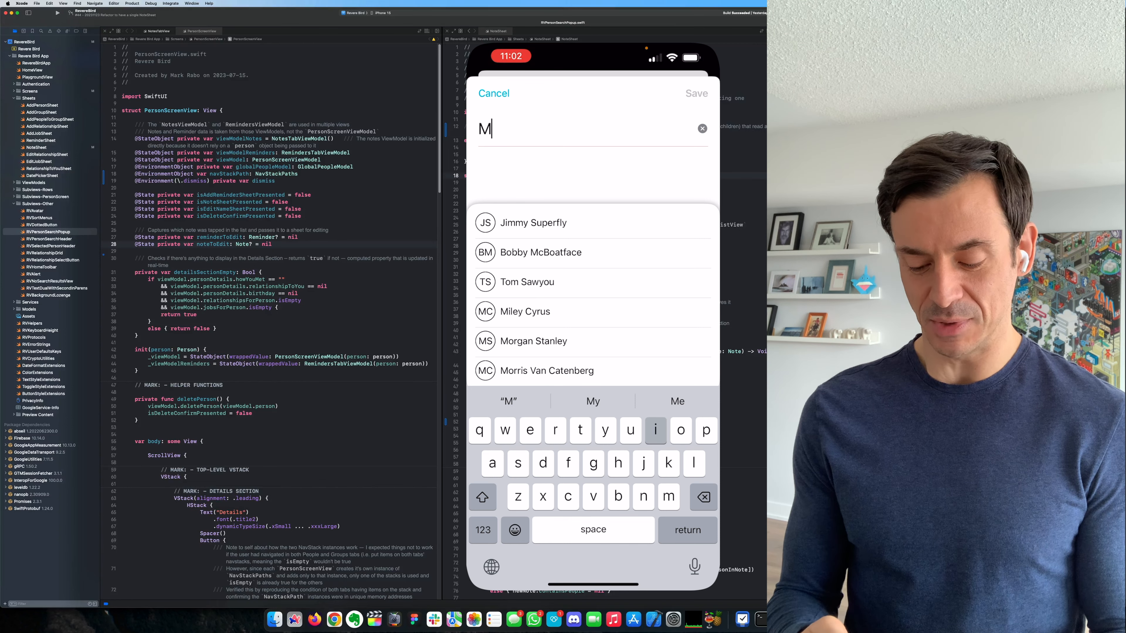
Erase the letter, hide the keyboard, then search people again with "M" and "Bob"
key("backspace")
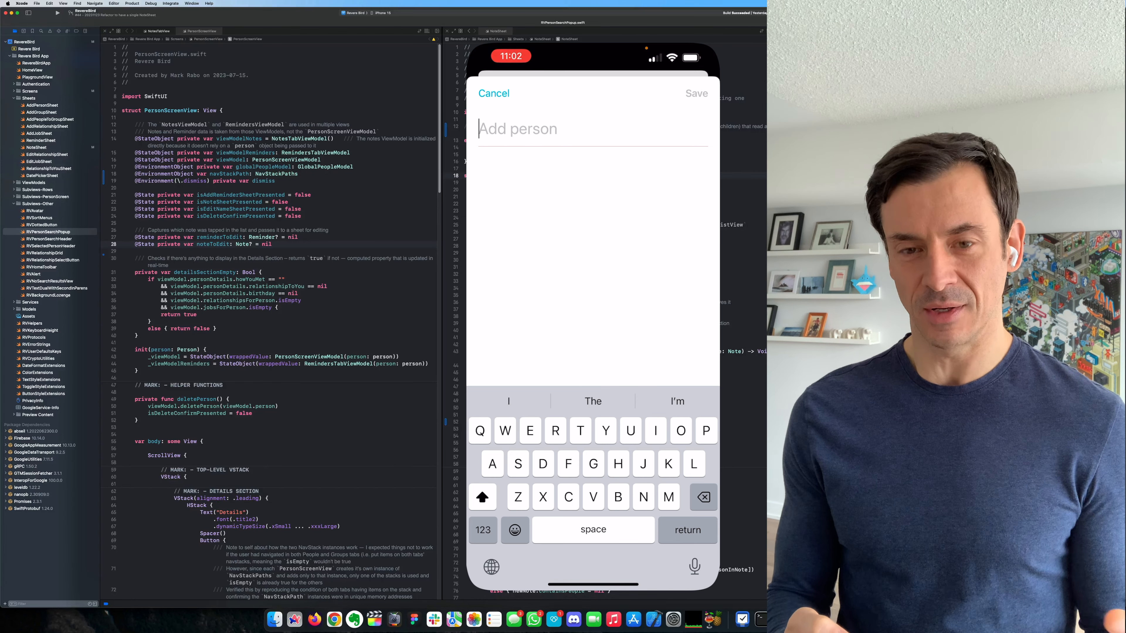
left_click(493, 93)
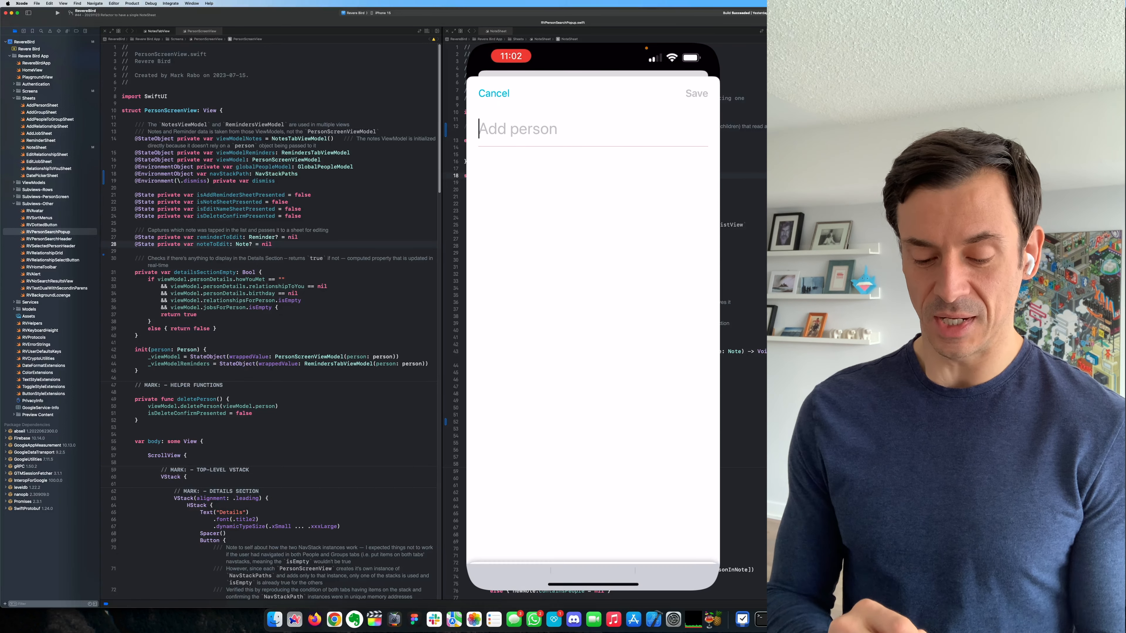
type("M")
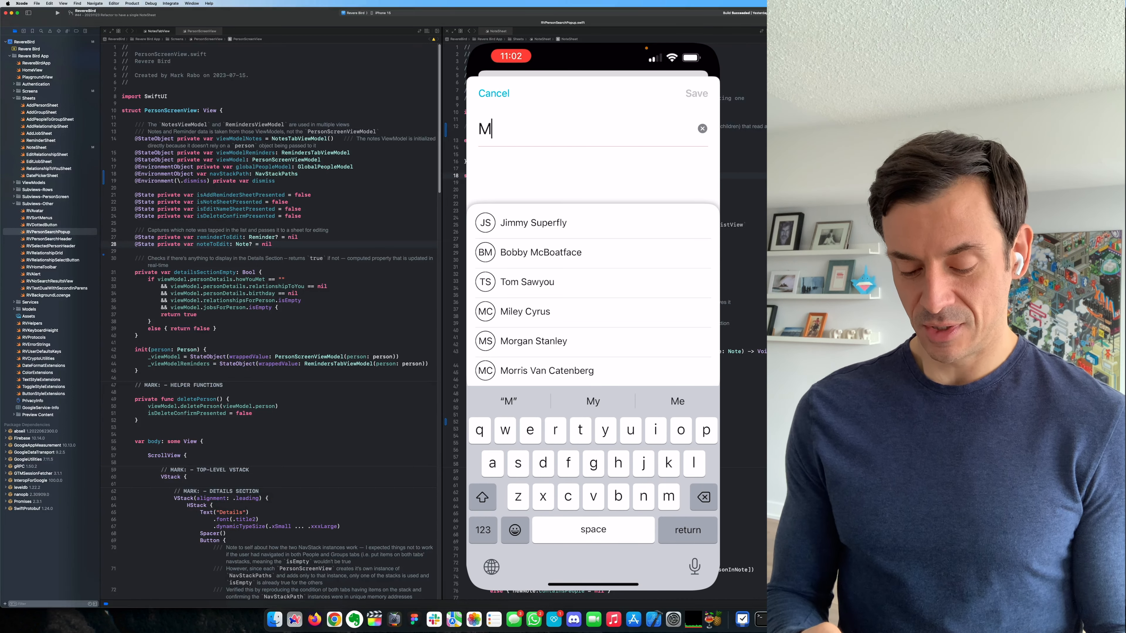
type("Bob")
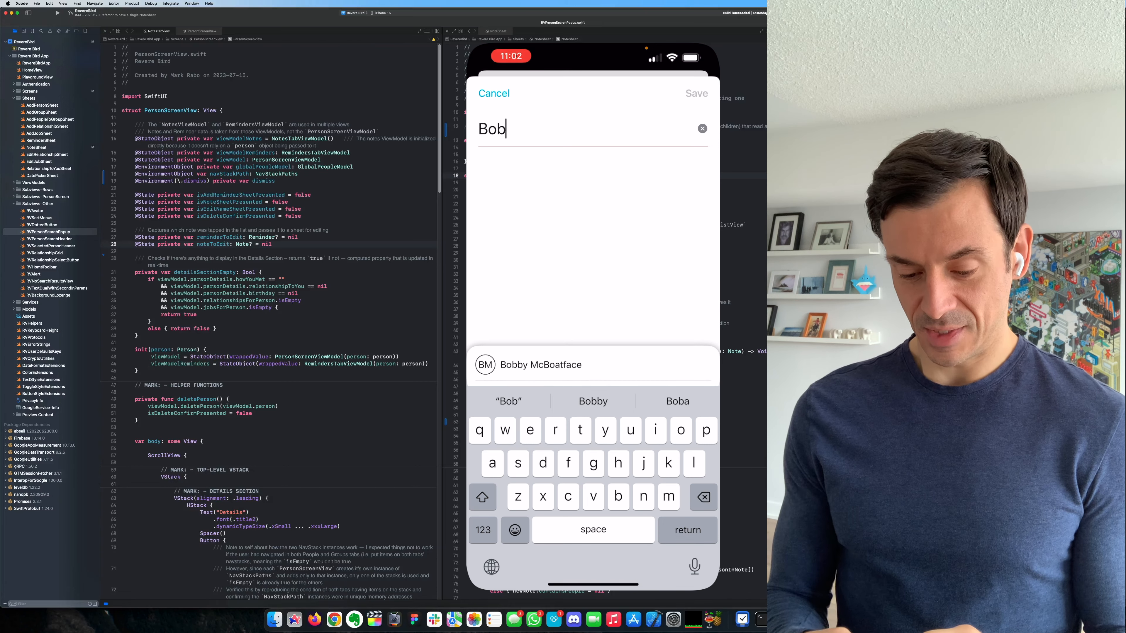
Attach Bobby McBoatface, save the note, and go to the People list
left_click(541, 364)
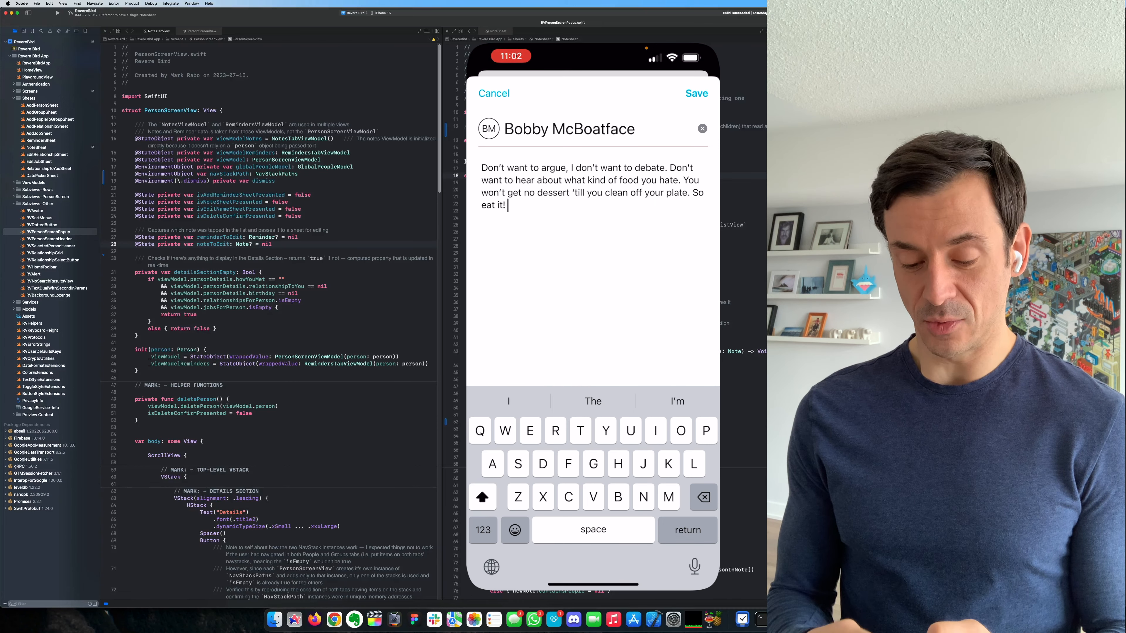
left_click(695, 93)
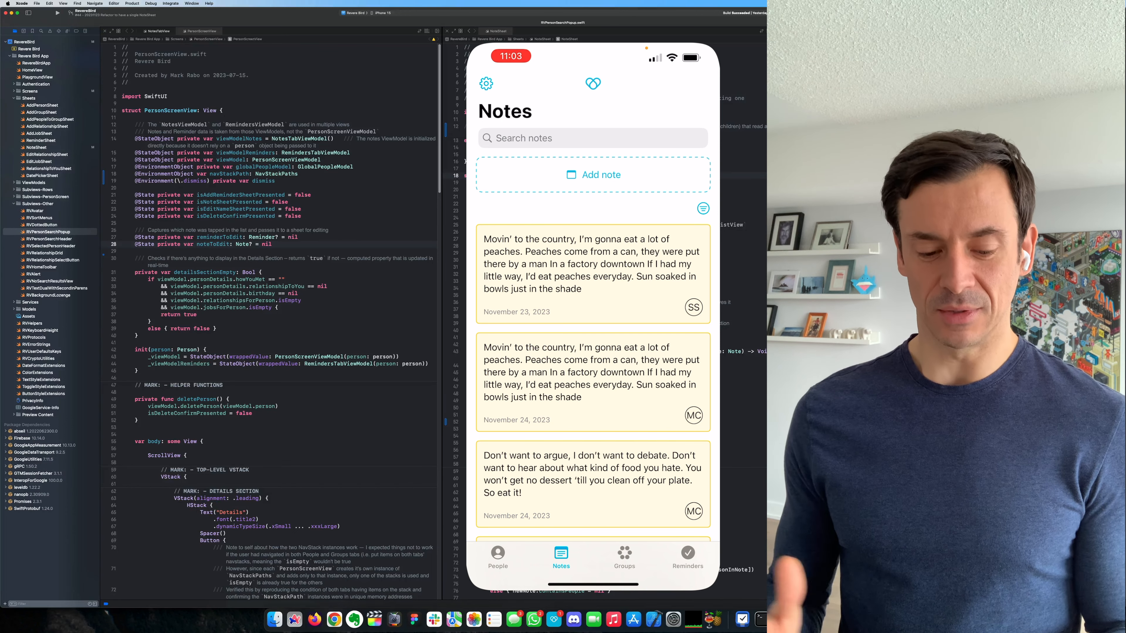
left_click(498, 554)
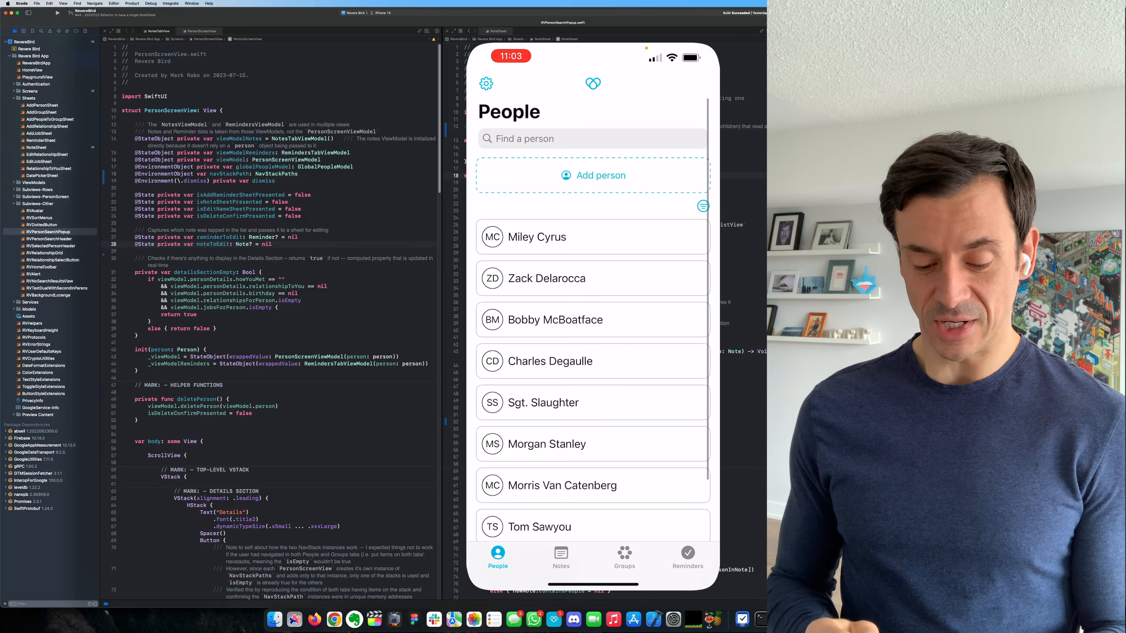
Sort the People list by Name so Bobby McBoatface comes first
left_click(702, 207)
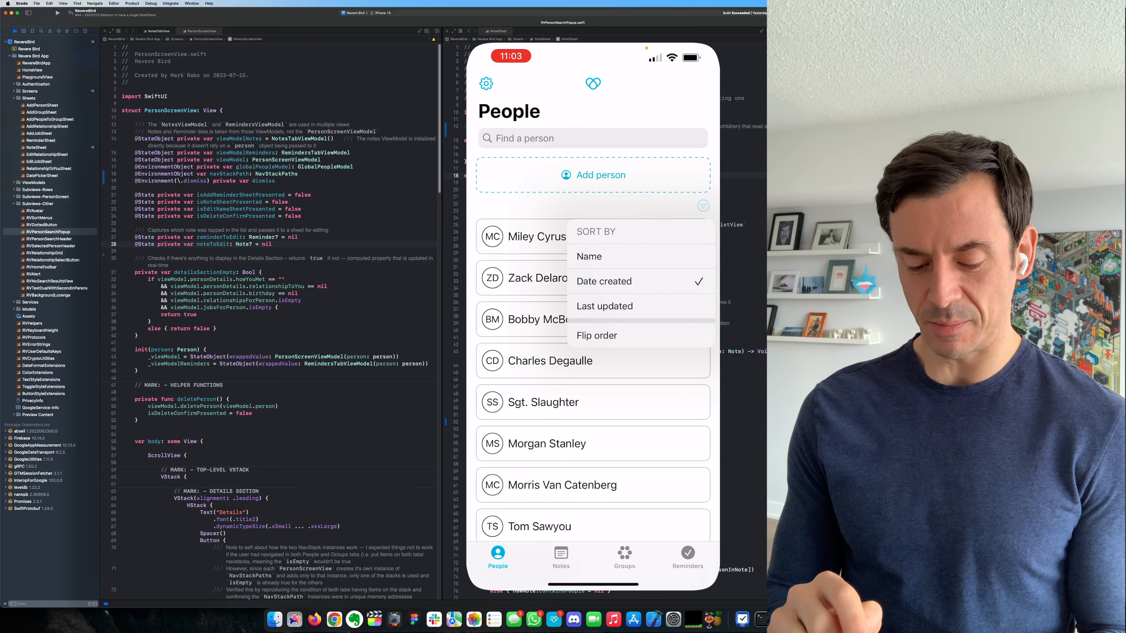
left_click(589, 256)
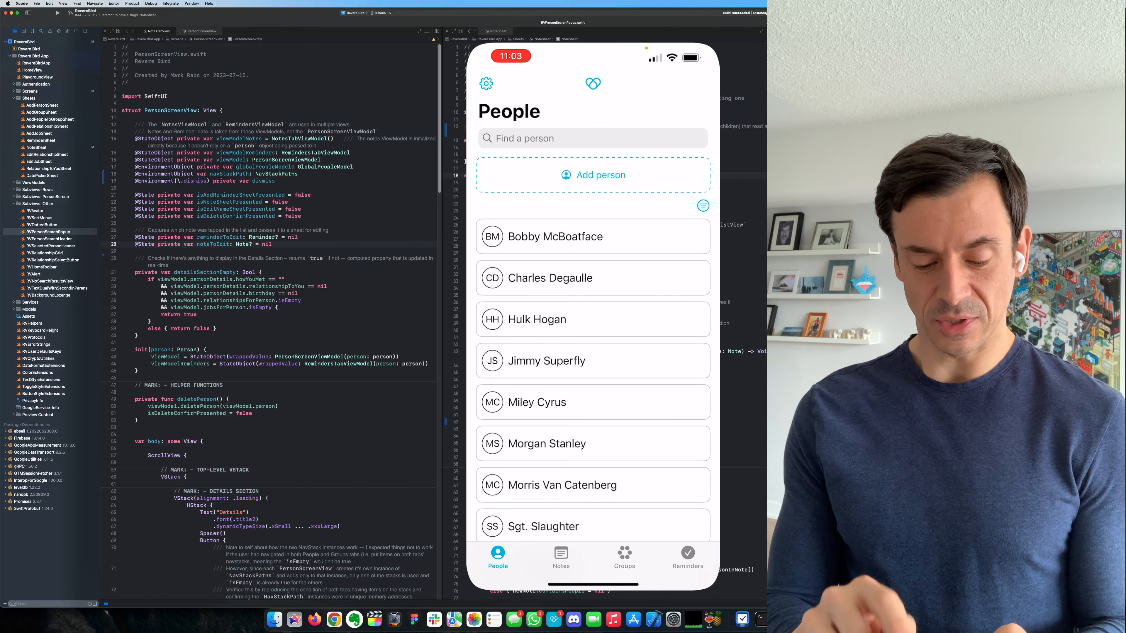
left_click(560, 554)
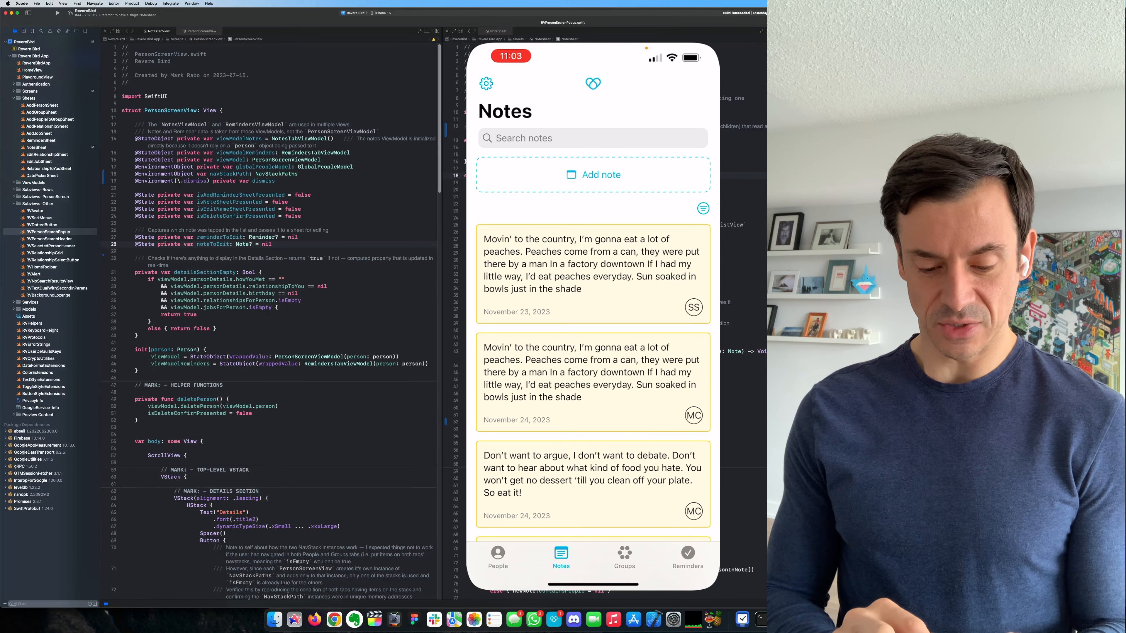
Browse the Reminders and Groups tabs, then return to People
left_click(687, 556)
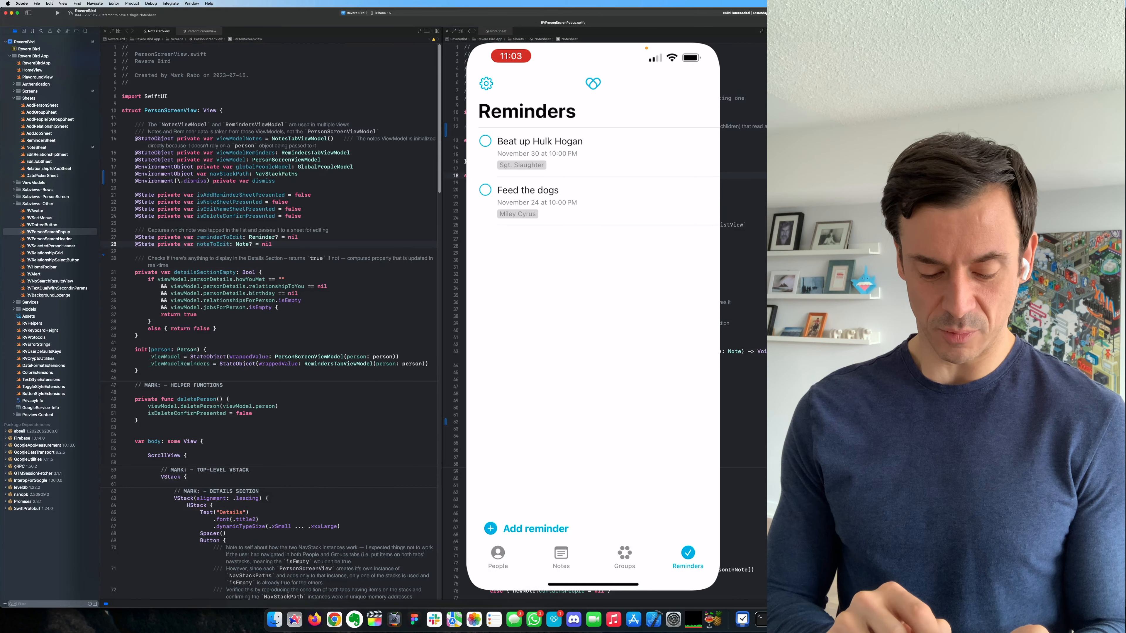
left_click(623, 556)
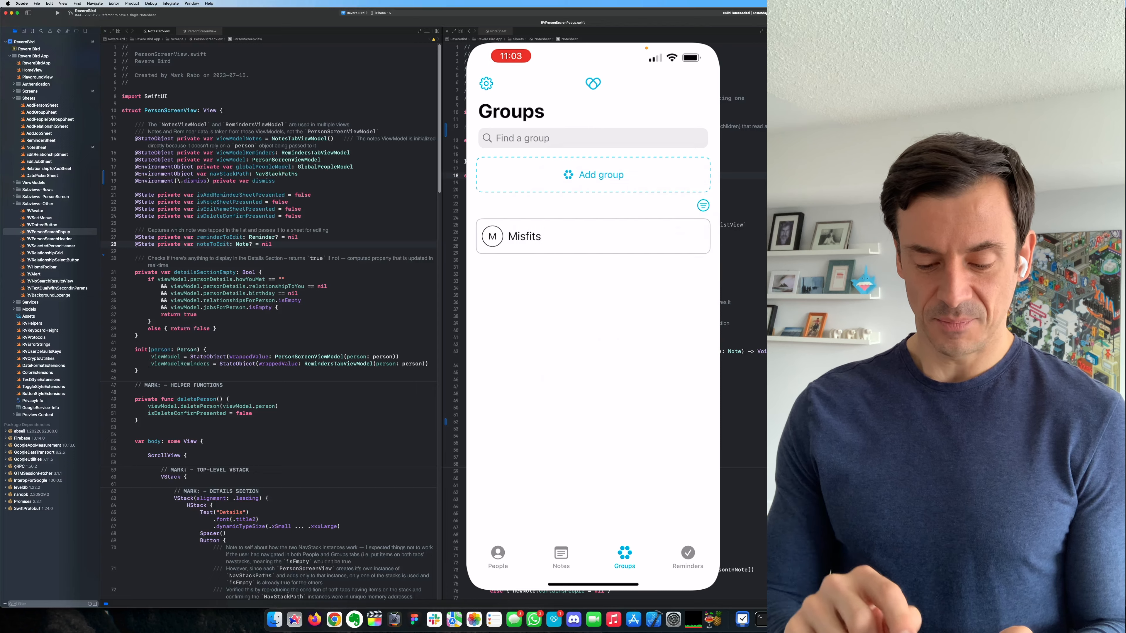
left_click(498, 557)
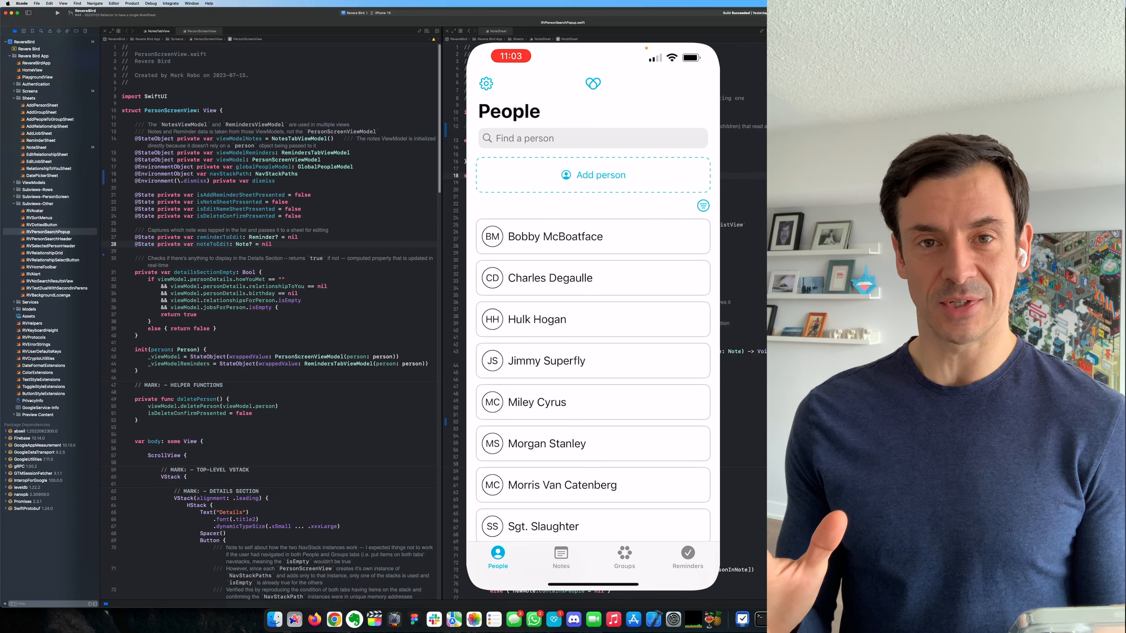